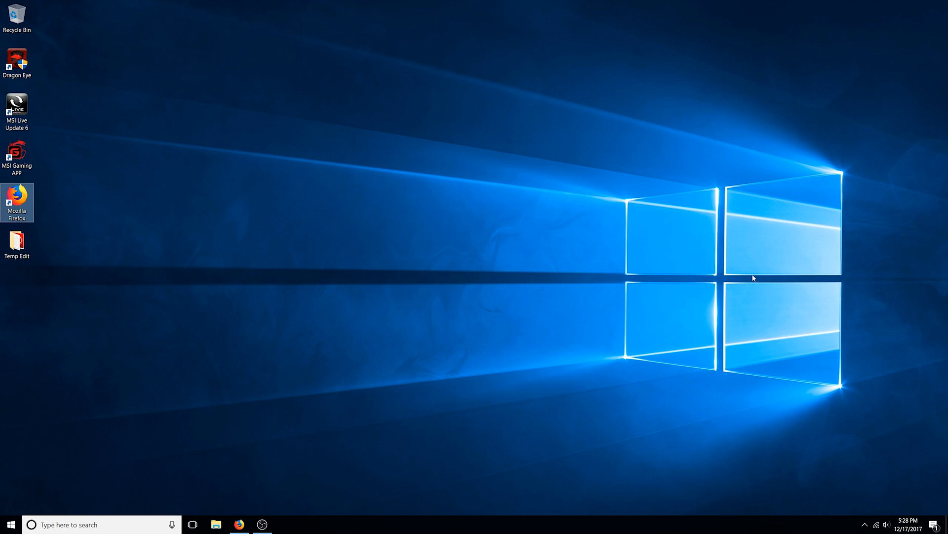
Step: Launch Firefox and bring up The Hacker News HP keylogger article via the BBC tab
left_click(239, 524)
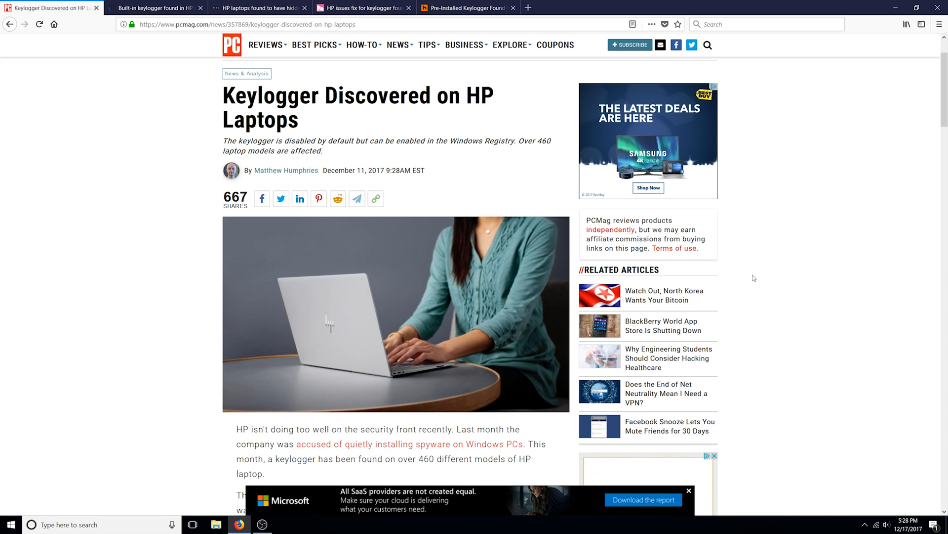
left_click(260, 8)
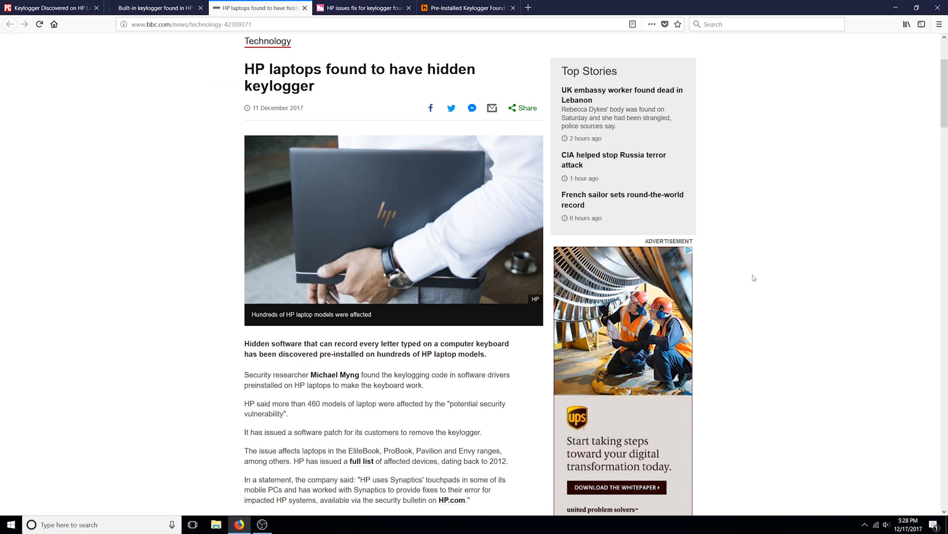
left_click(465, 8)
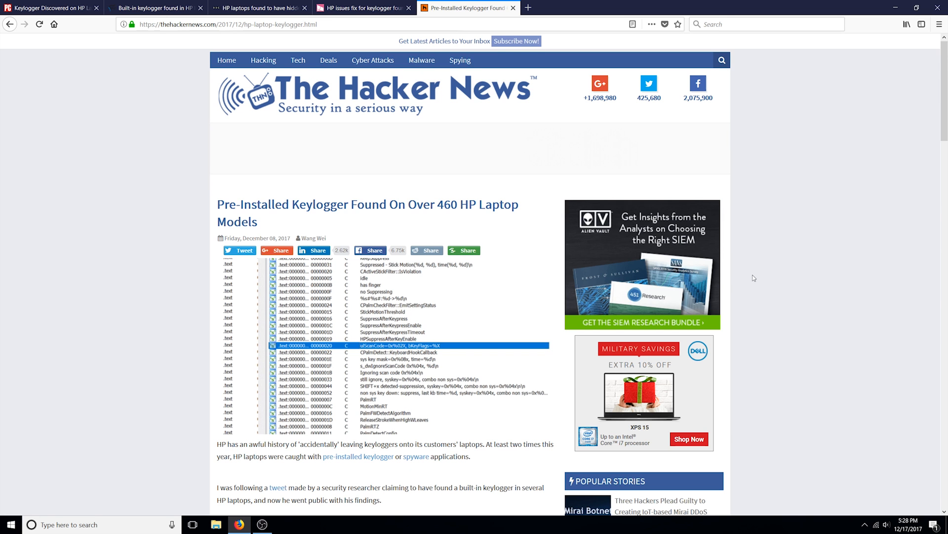
mouse_move(782, 104)
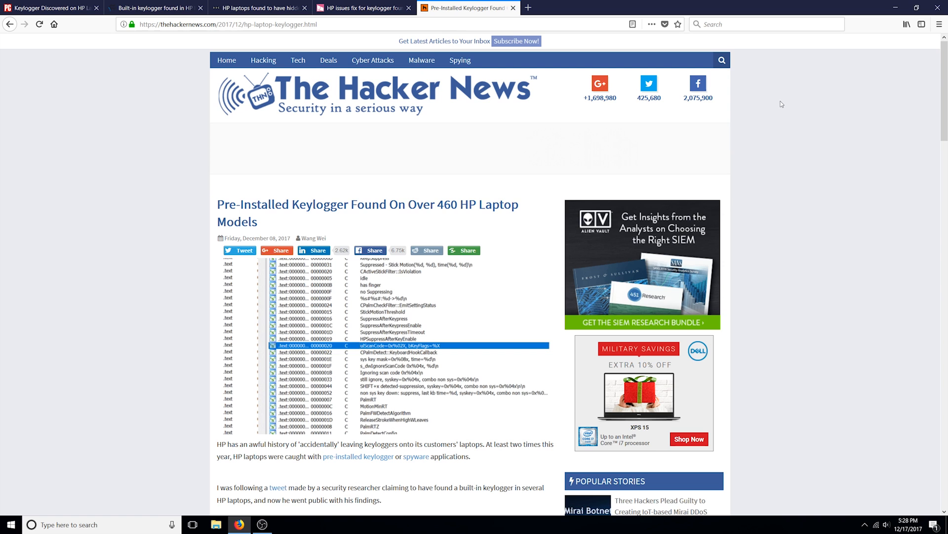
Step: Read down through The Hacker News article on the HP laptop keylogger
scroll("down", 3)
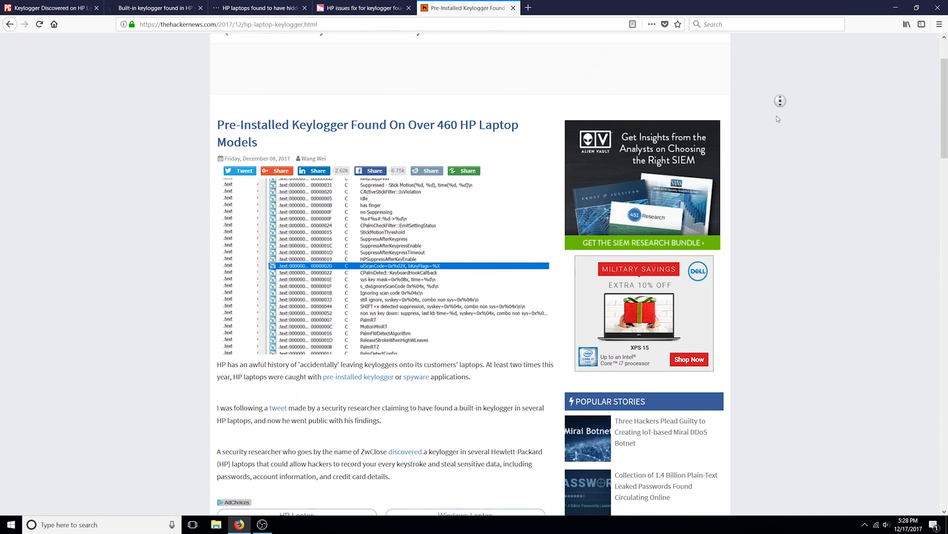
scroll("down", 3)
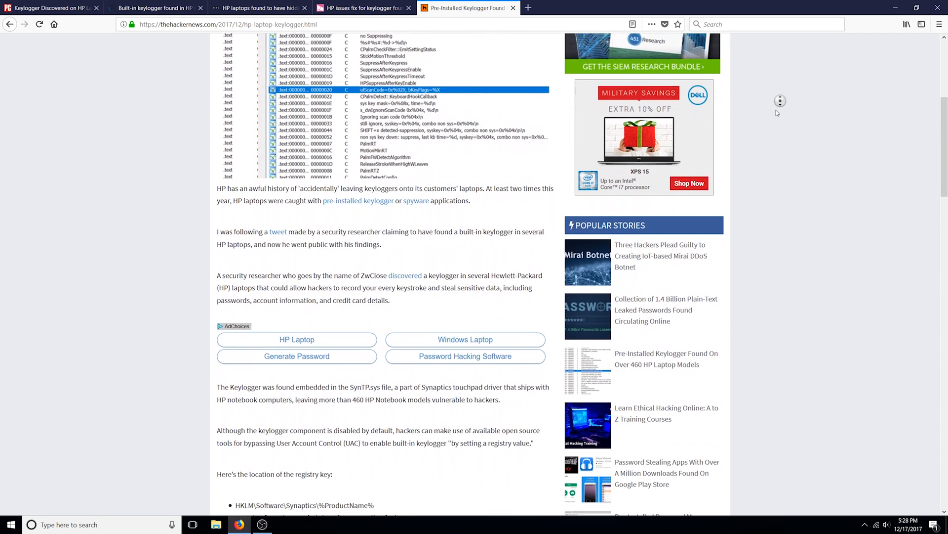
scroll("down", 3)
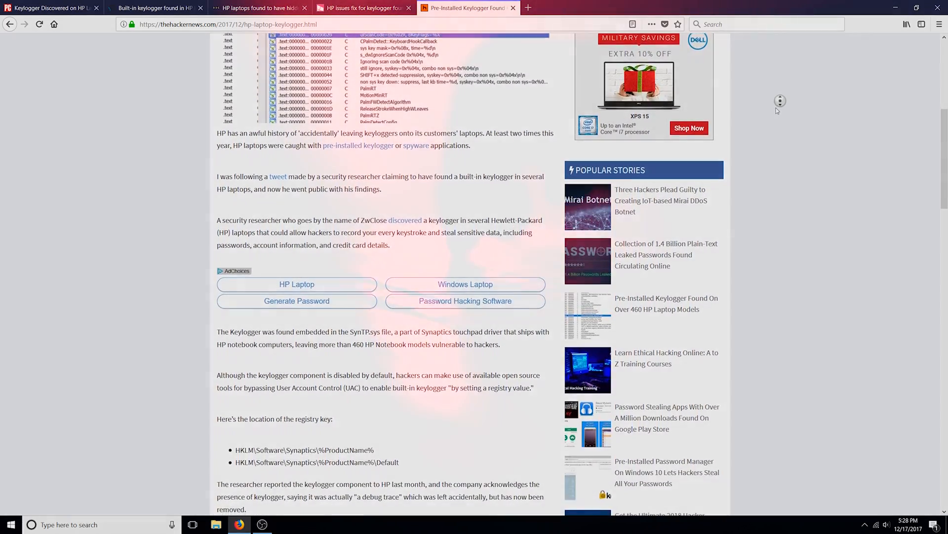
scroll("down", 3)
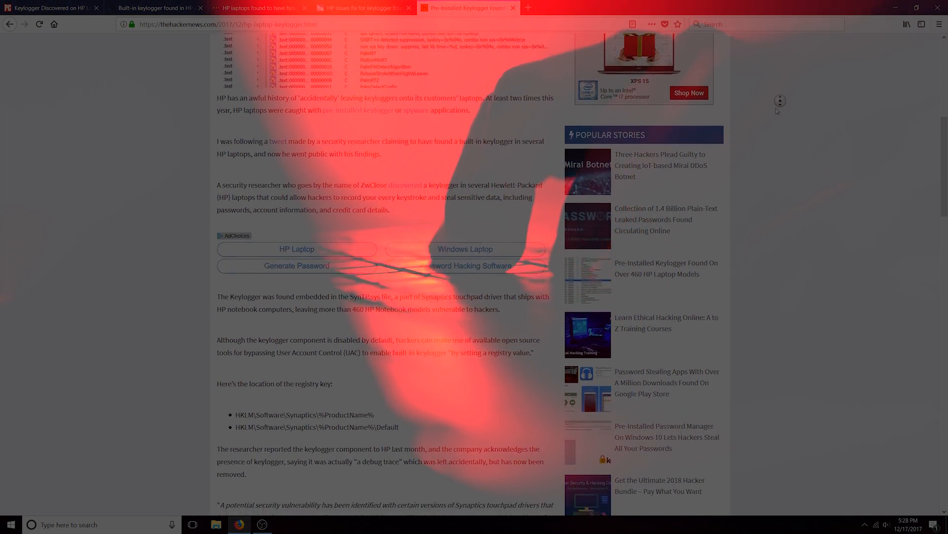
scroll("down", 3)
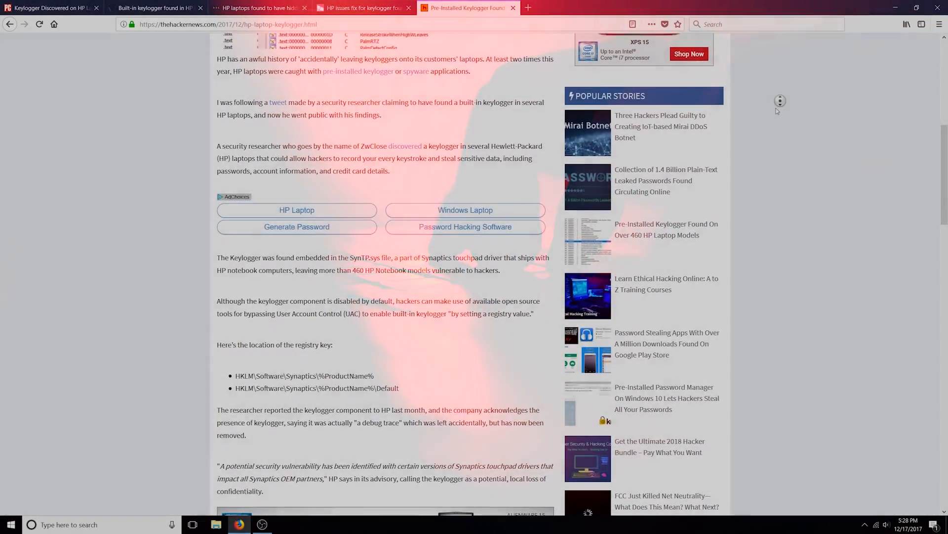
scroll("down", 3)
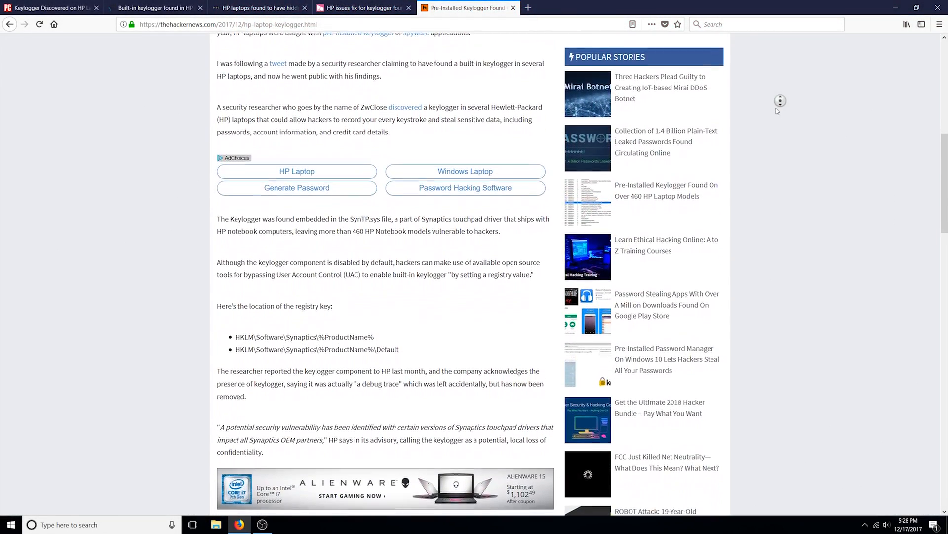
scroll("down", 3)
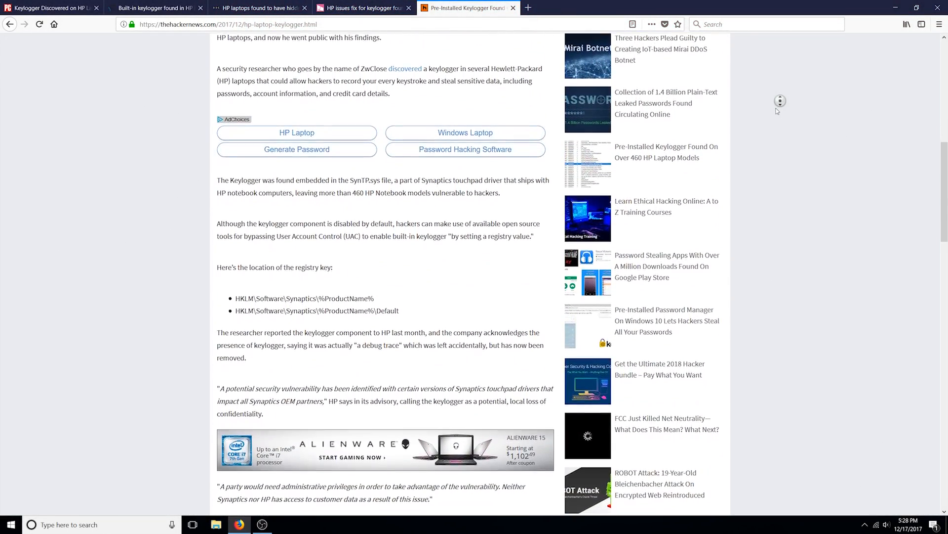
scroll("down", 3)
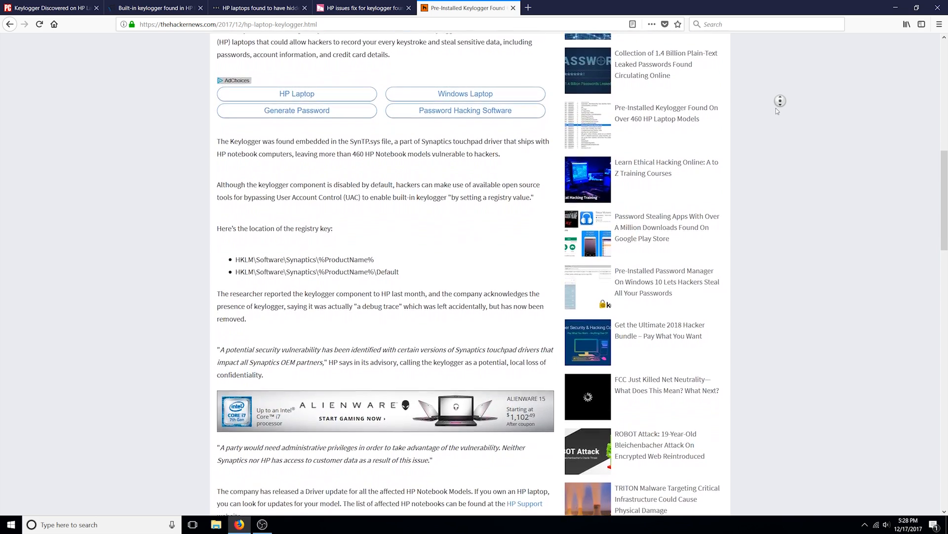
scroll("down", 3)
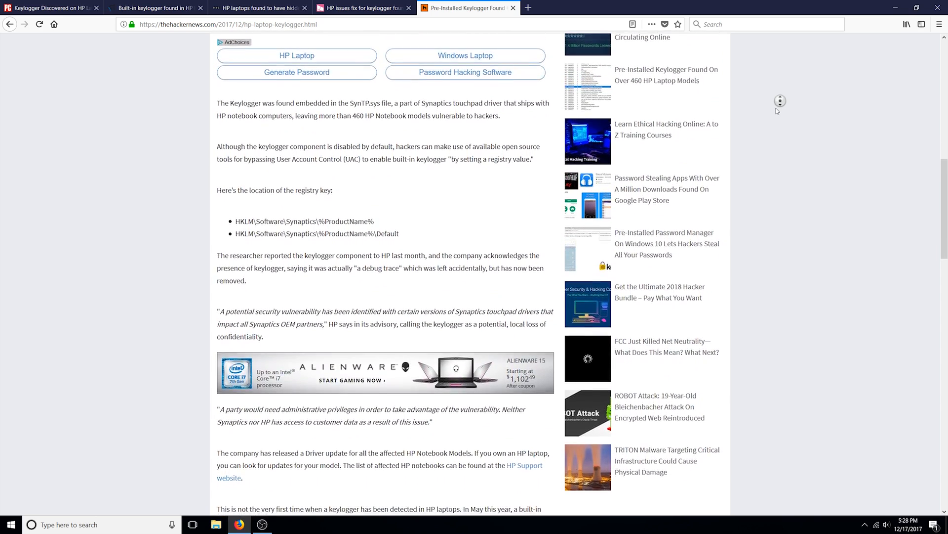
scroll("down", 3)
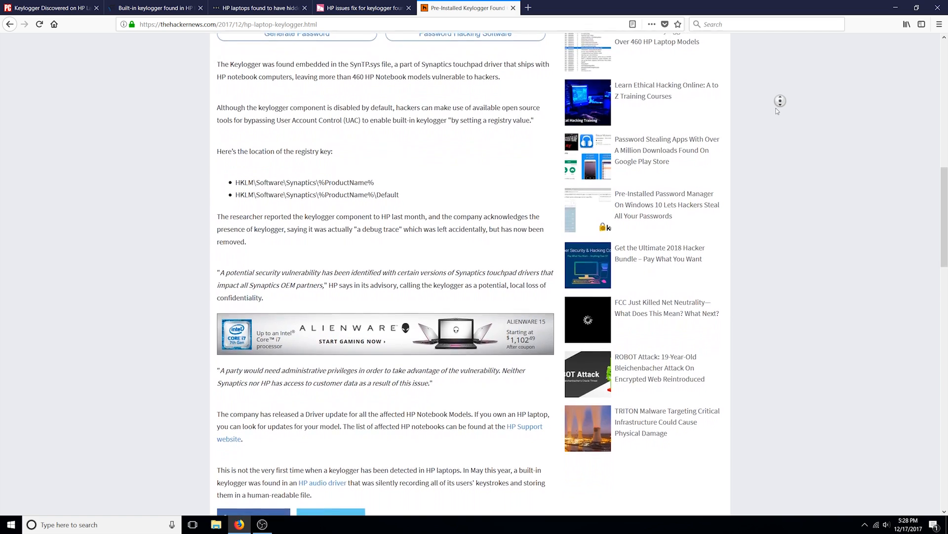
scroll("down", 3)
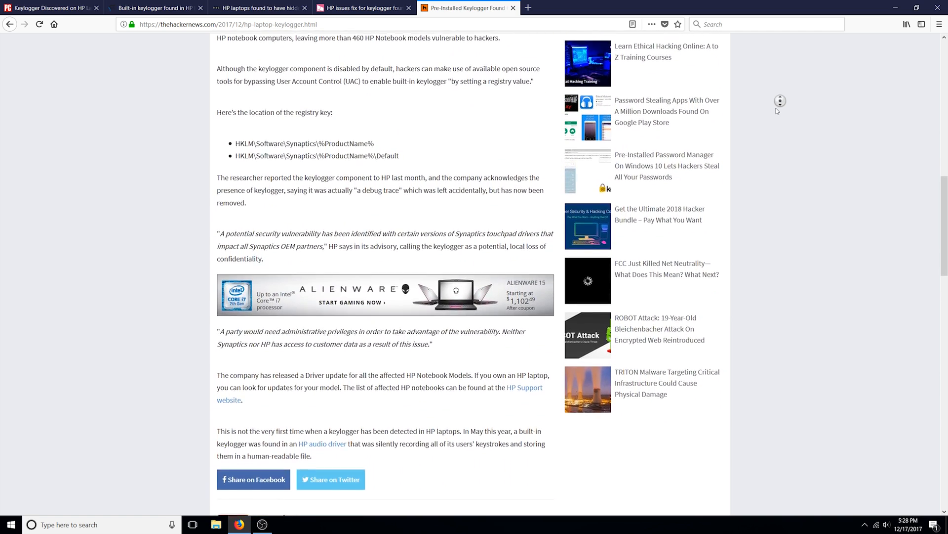
scroll("down", 3)
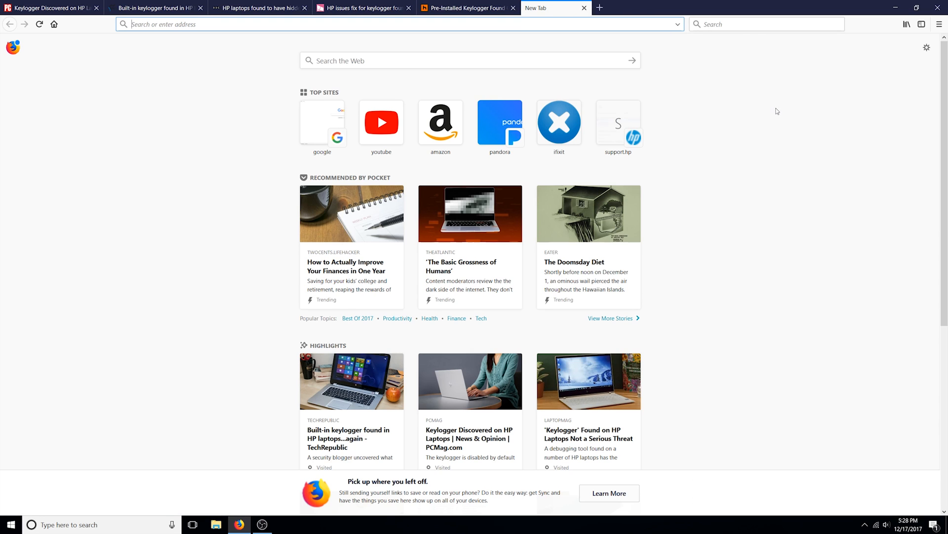
Step: Load HP's bulletin at support.hp.com/us-en/document/c05827409 in a new tab
type("https://support.hp.com/us-en/document/c05827409")
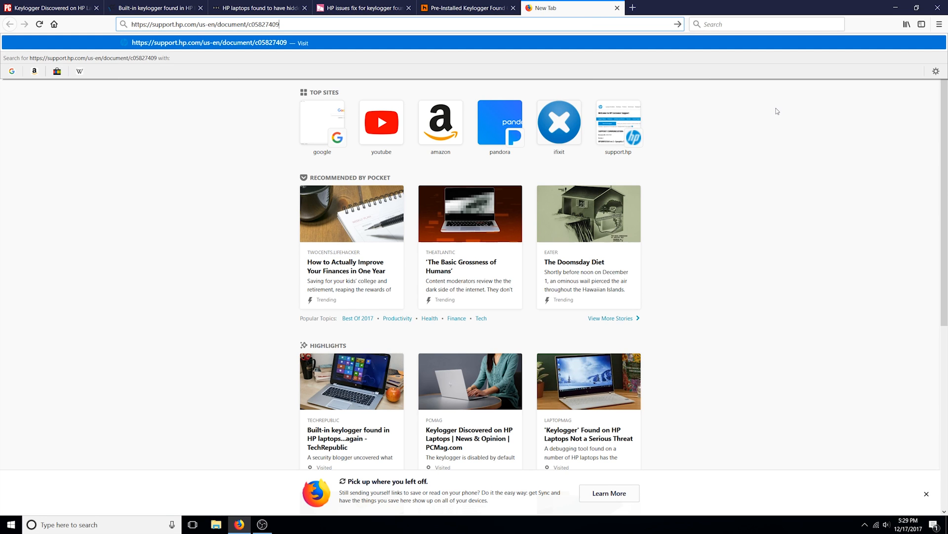
key("Return")
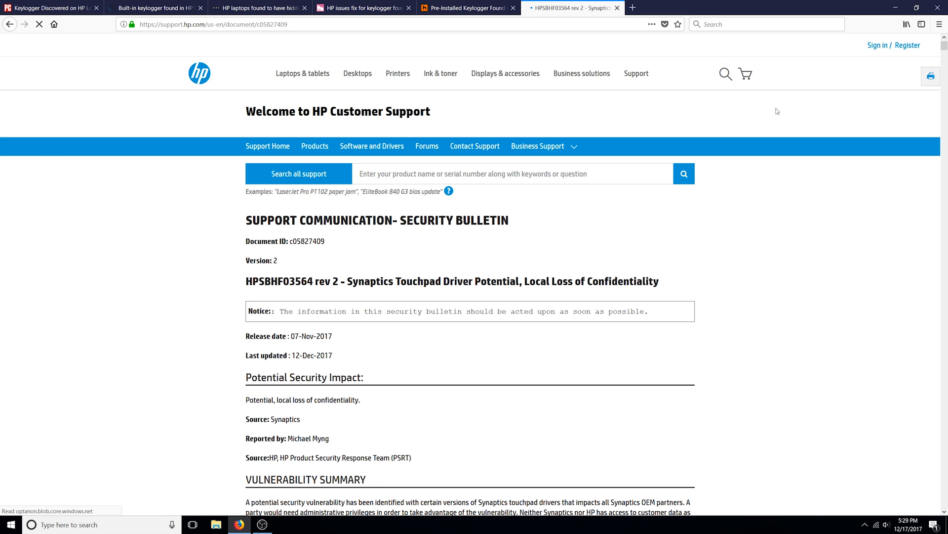
Step: Scroll the bulletin to the Resolution section's Commercial Notebooks driver table, then show the desktop
scroll("down", 3)
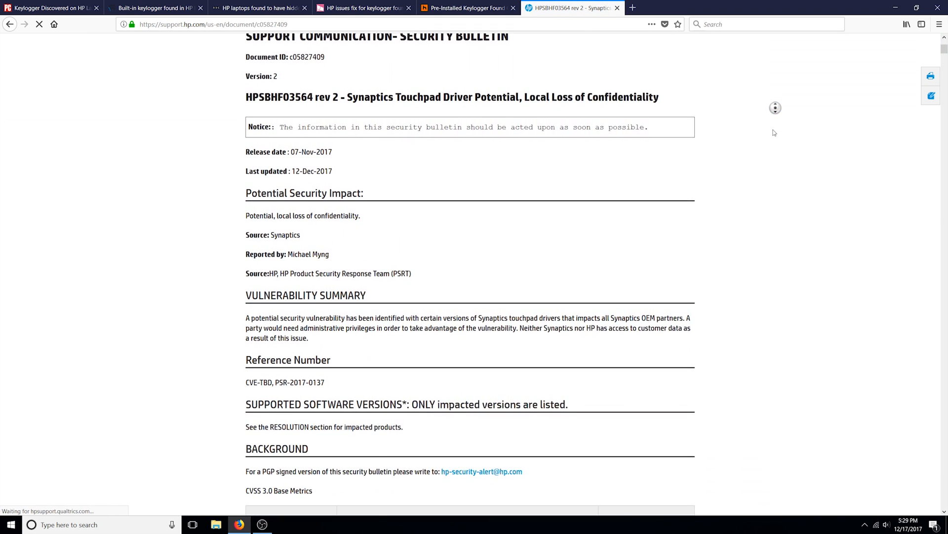
scroll("down", 3)
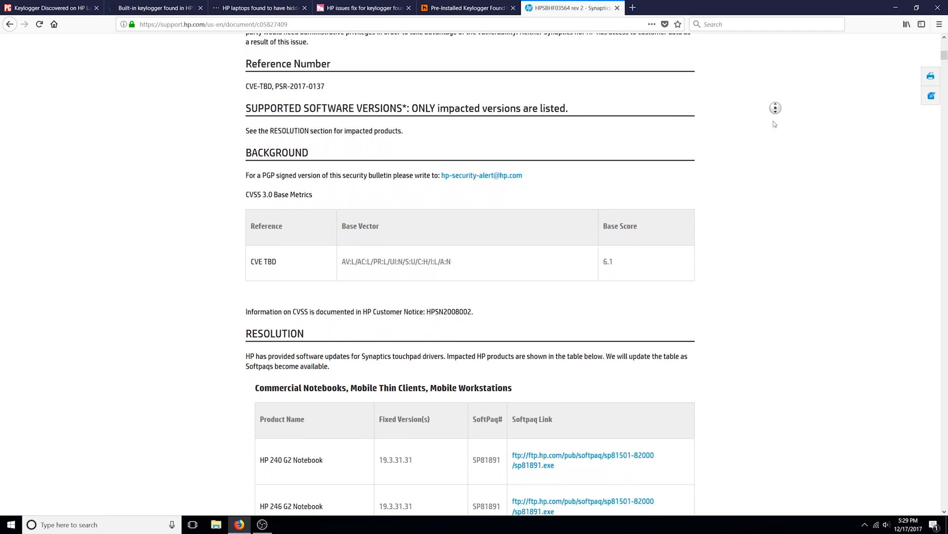
scroll("down", 3)
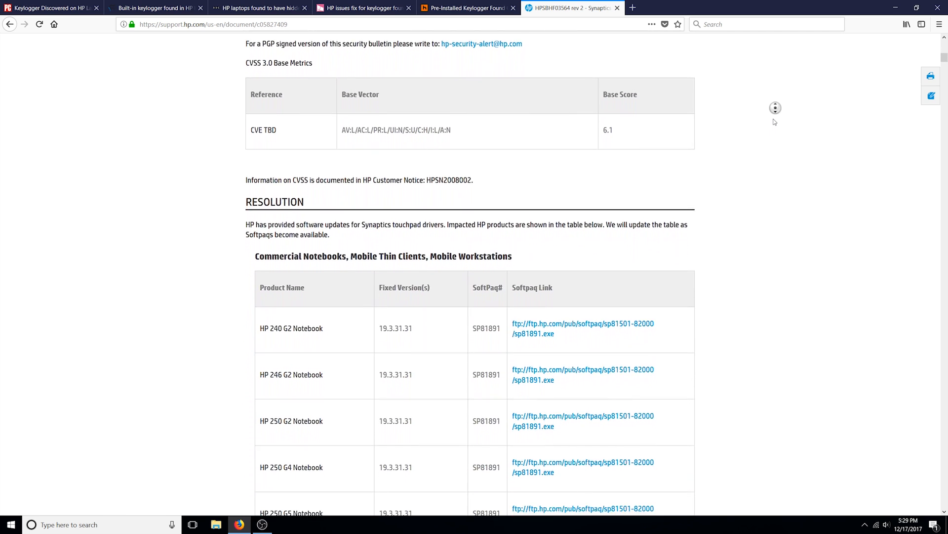
scroll("down", 3)
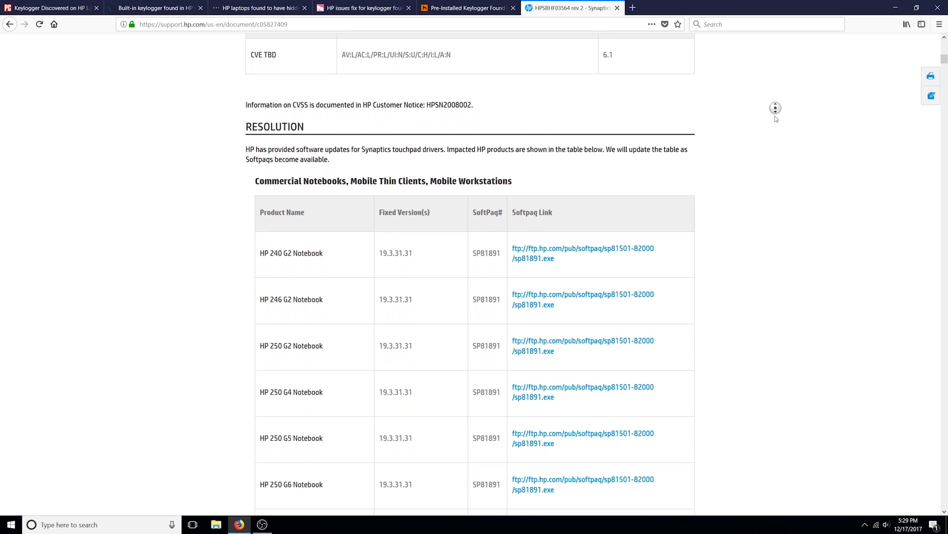
scroll("down", 3)
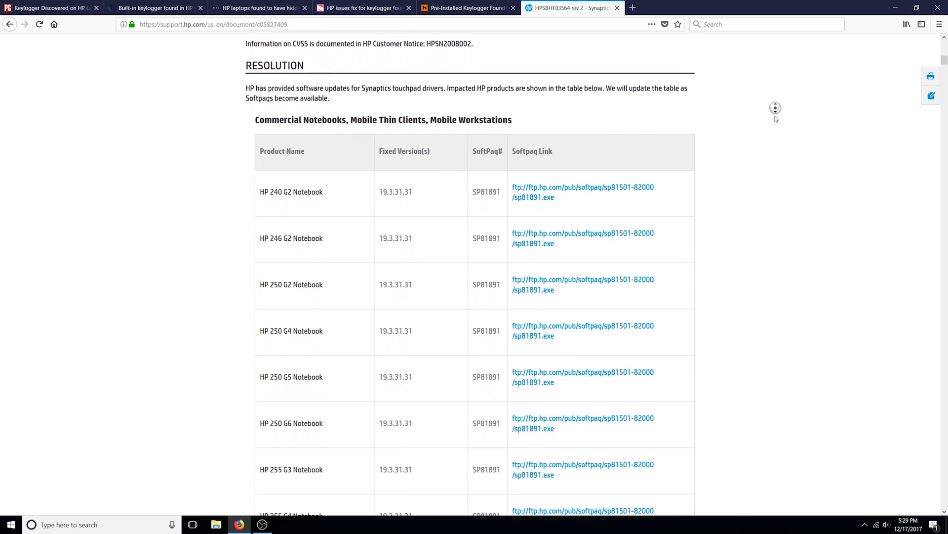
scroll("down", 3)
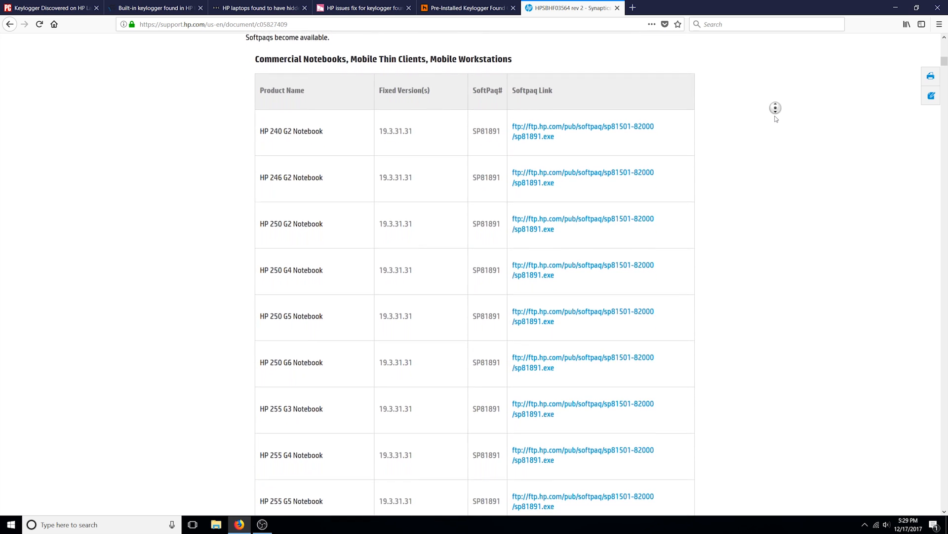
scroll("down", 3)
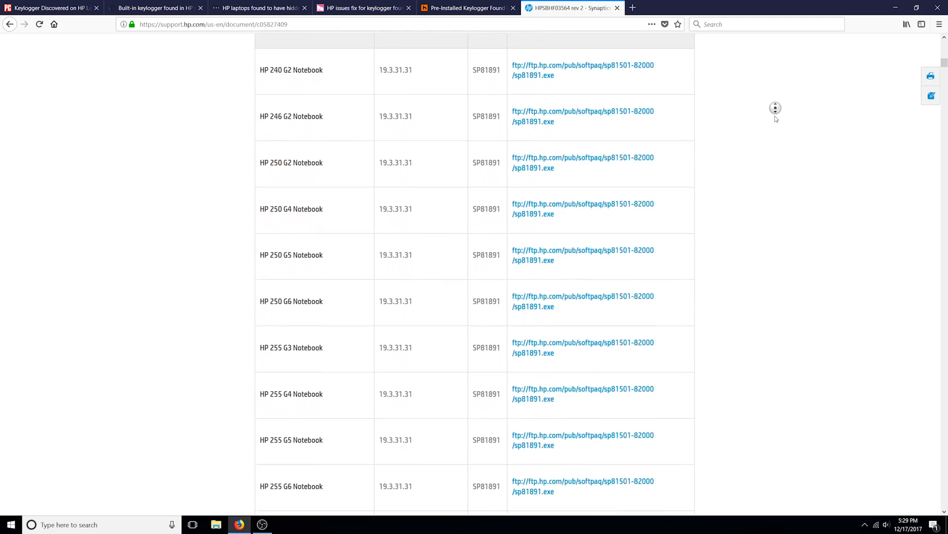
left_click(10, 524)
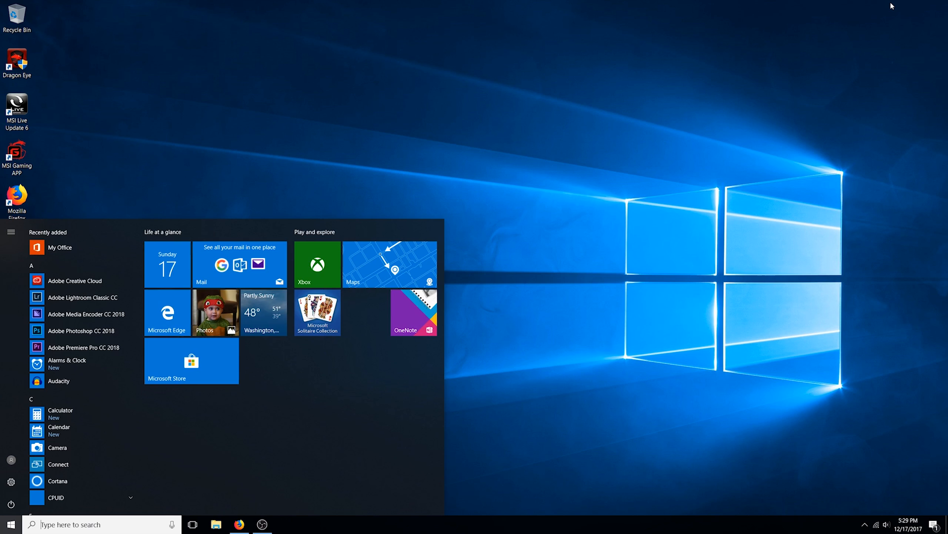